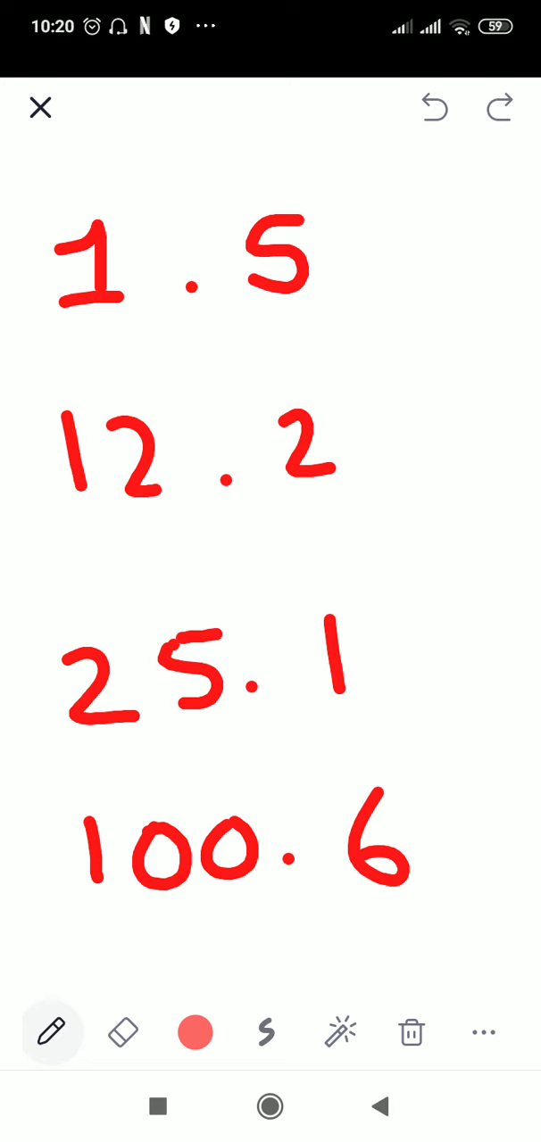
Undo the stray dot under the 5, handwrite 'Tenth' above 1.5 and cross out the 1
left_click(295, 319)
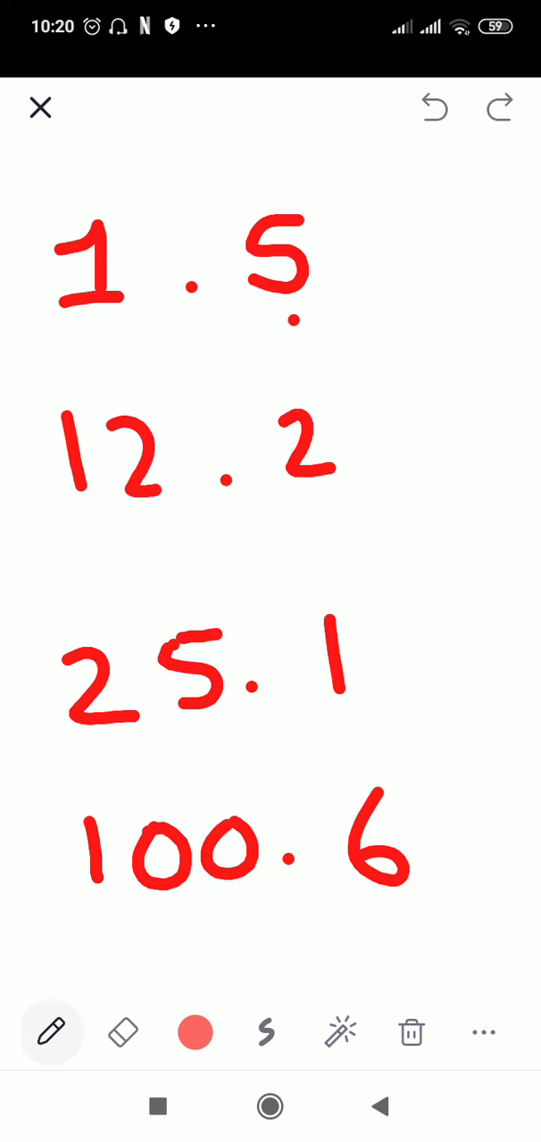
left_click(323, 507)
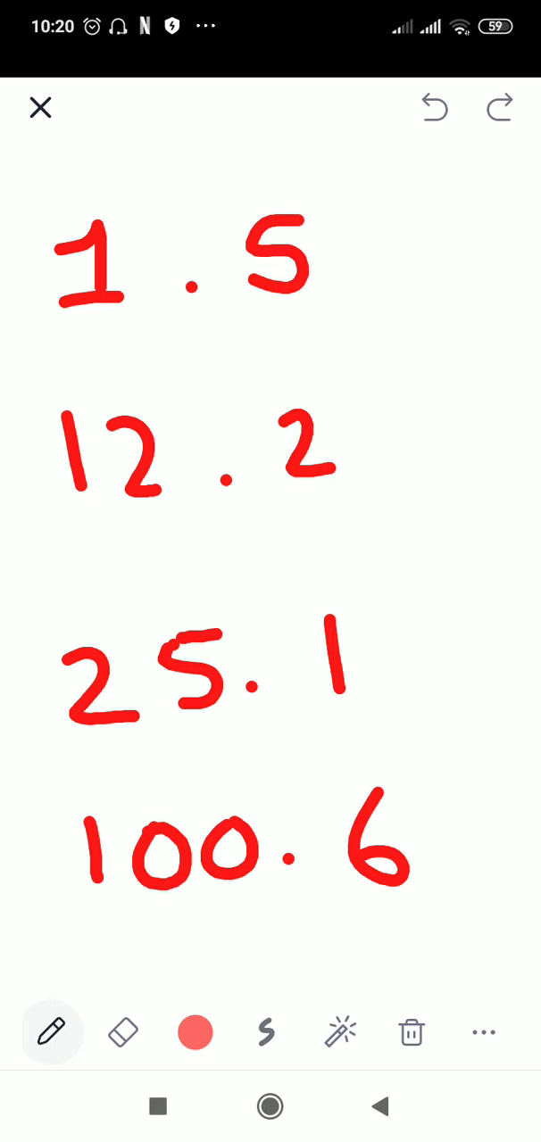
left_click_drag(236, 170, 307, 196)
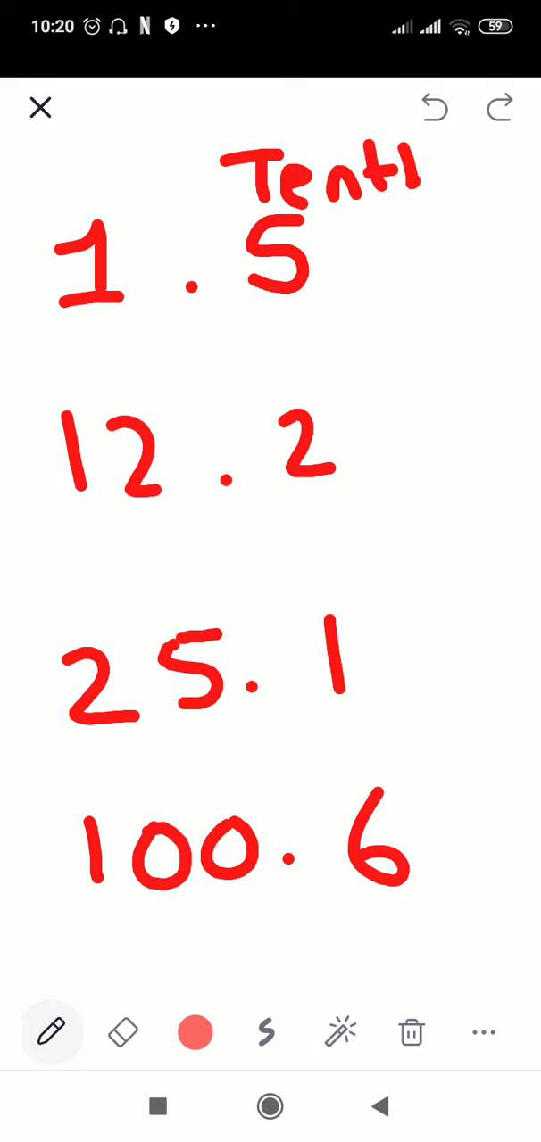
left_click_drag(407, 188, 455, 179)
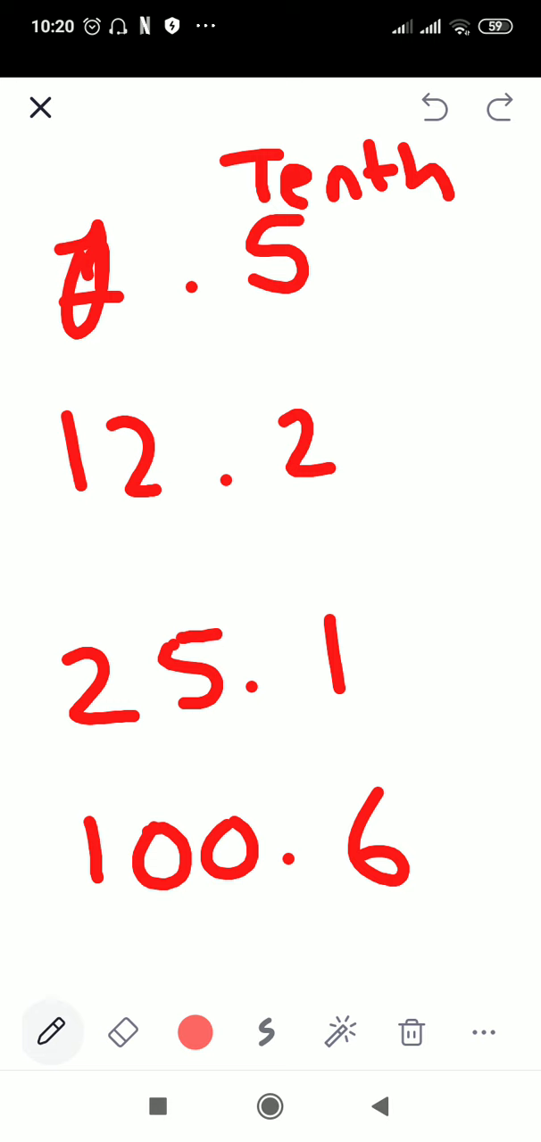
Erase the crossed-out 1 so the first number reads .5
left_click(123, 1032)
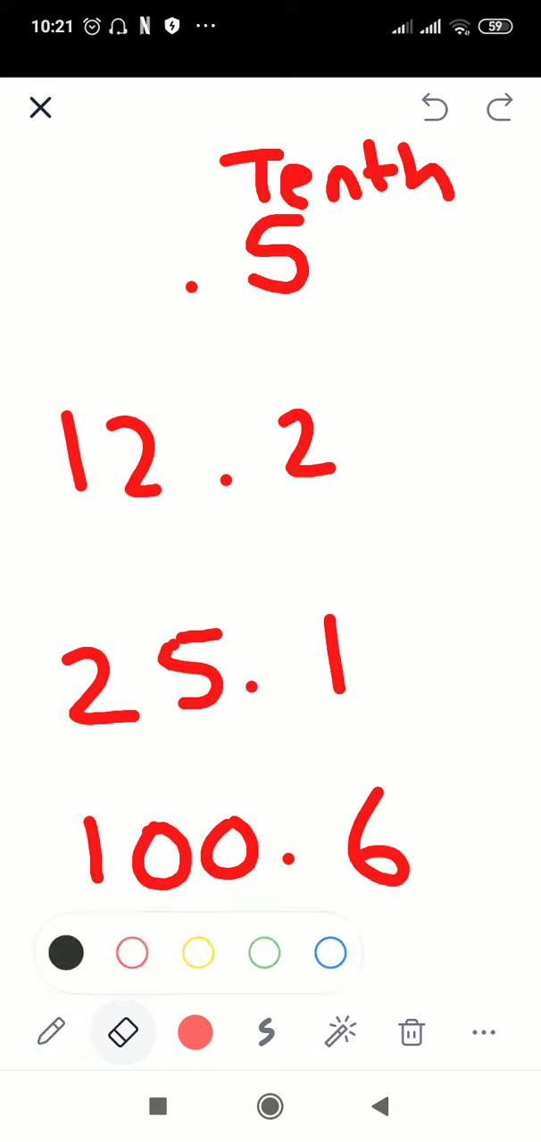
left_click(50, 1032)
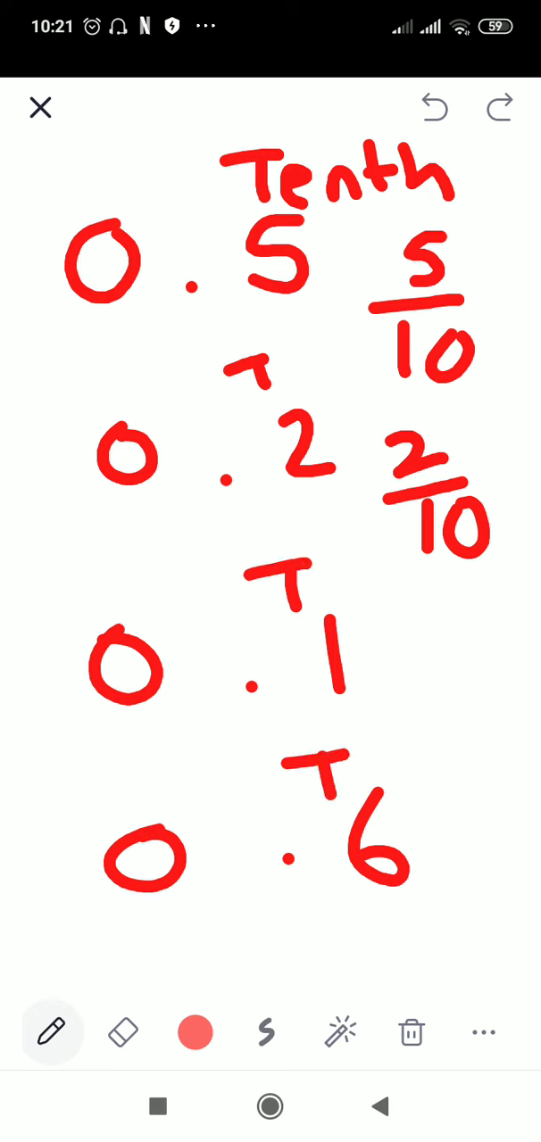
Change the pen ink colour to yellow
left_click(195, 1031)
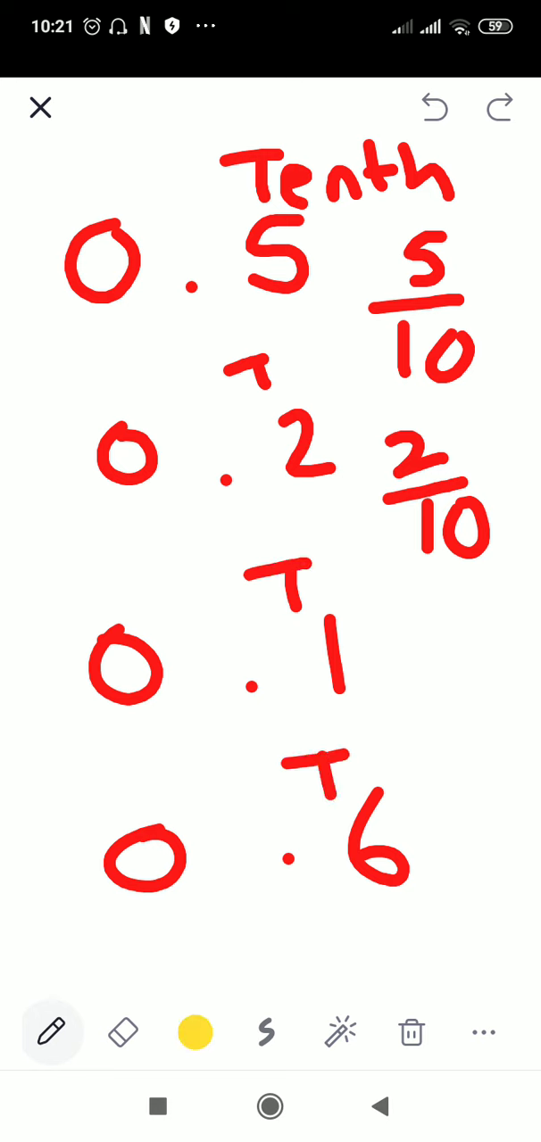